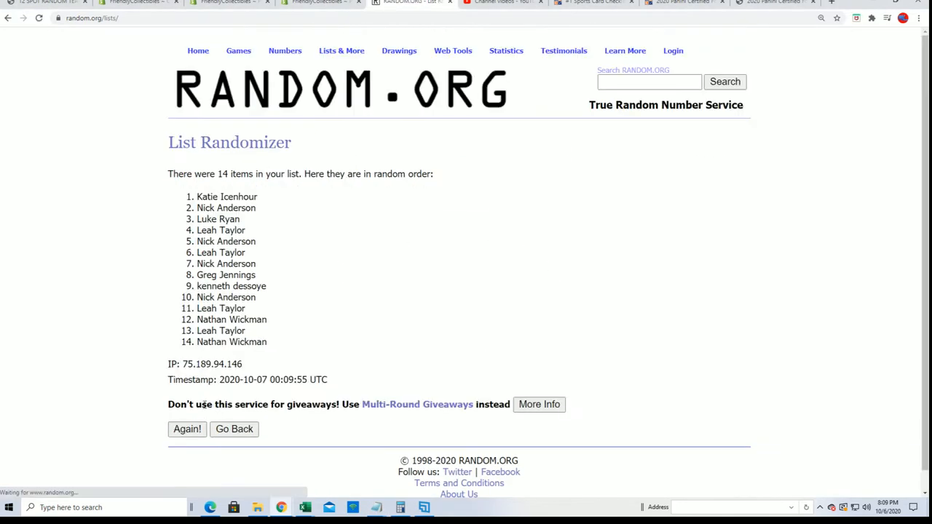
Re-randomize the 14 owner names seven more times in List Randomizer.
{"action": "left_click", "coordinate": [186, 429]}
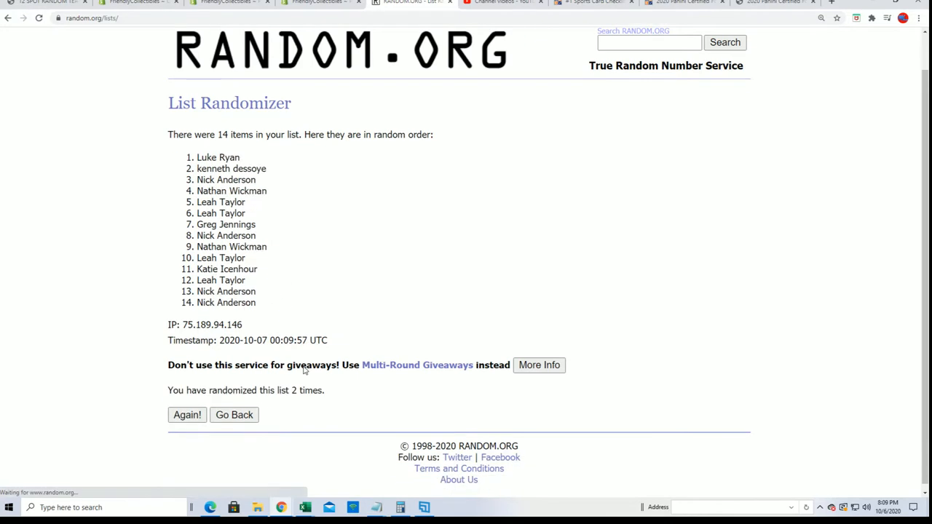
{"action": "left_click", "coordinate": [186, 414]}
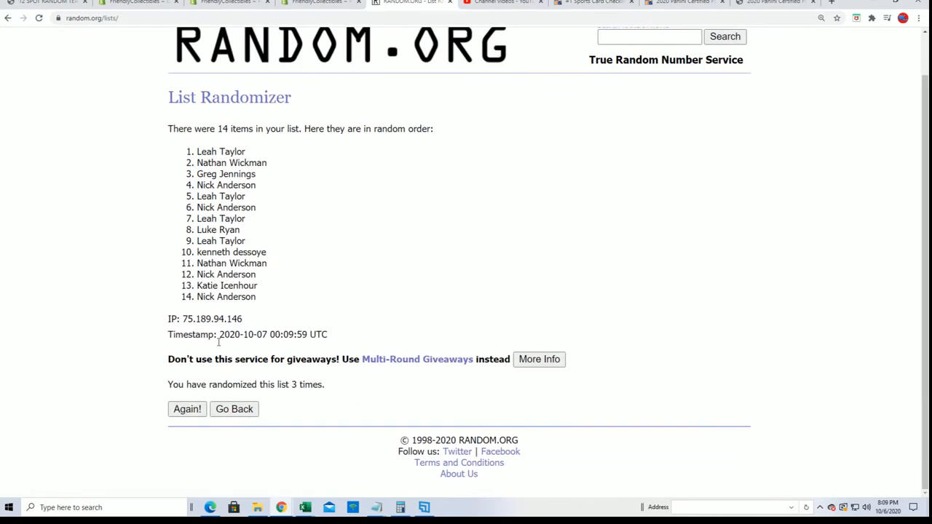
{"action": "left_click", "coordinate": [188, 409]}
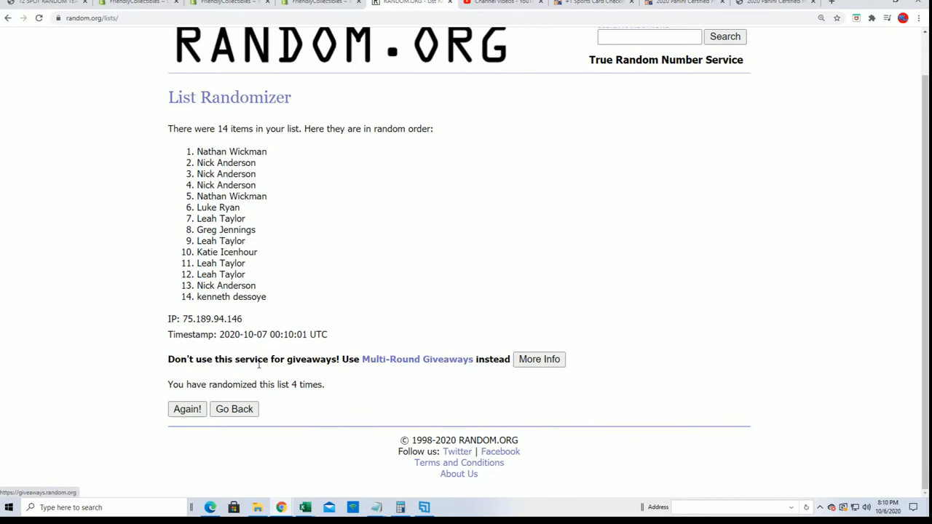
{"action": "left_click", "coordinate": [188, 409]}
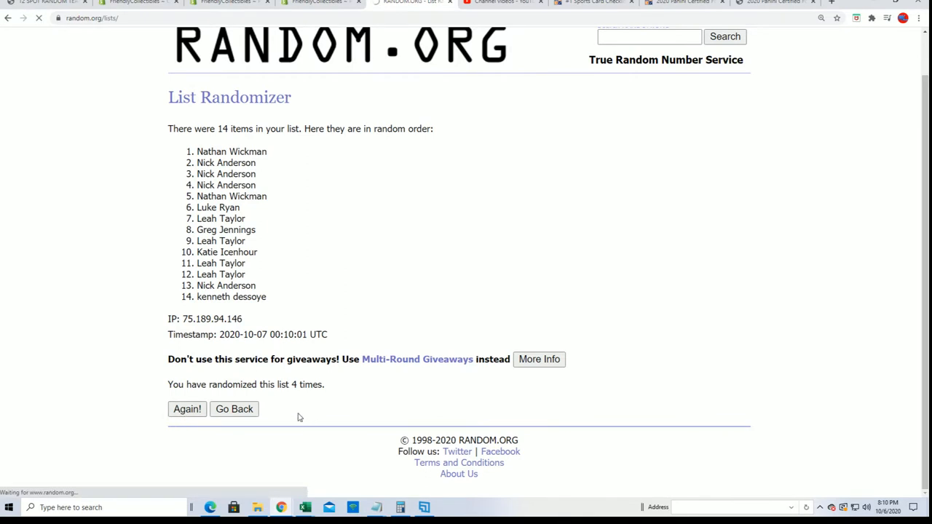
{"action": "left_click", "coordinate": [187, 409]}
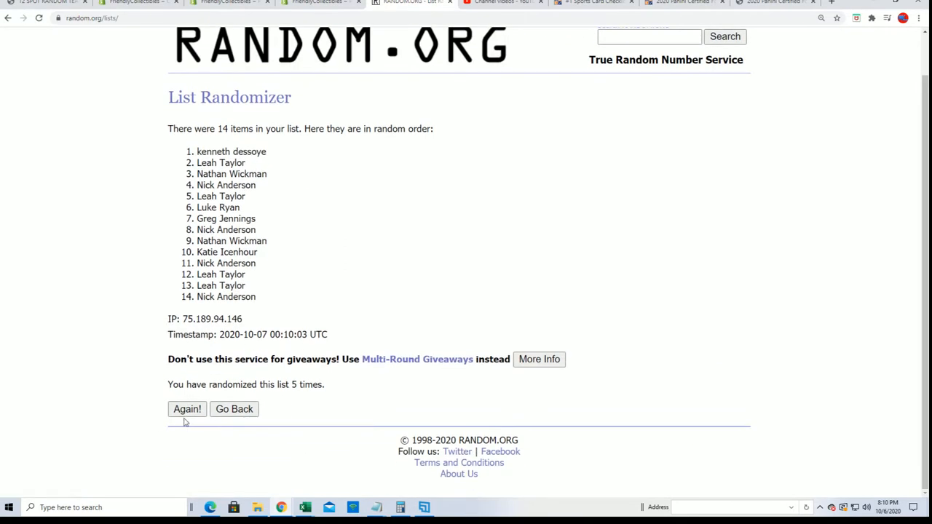
{"action": "left_click", "coordinate": [187, 408]}
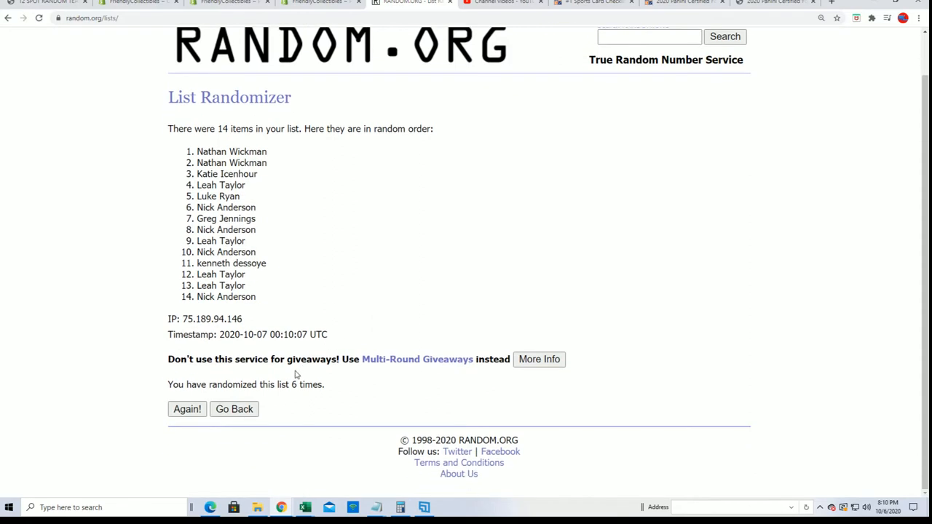
{"action": "mouse_move", "coordinate": [279, 414]}
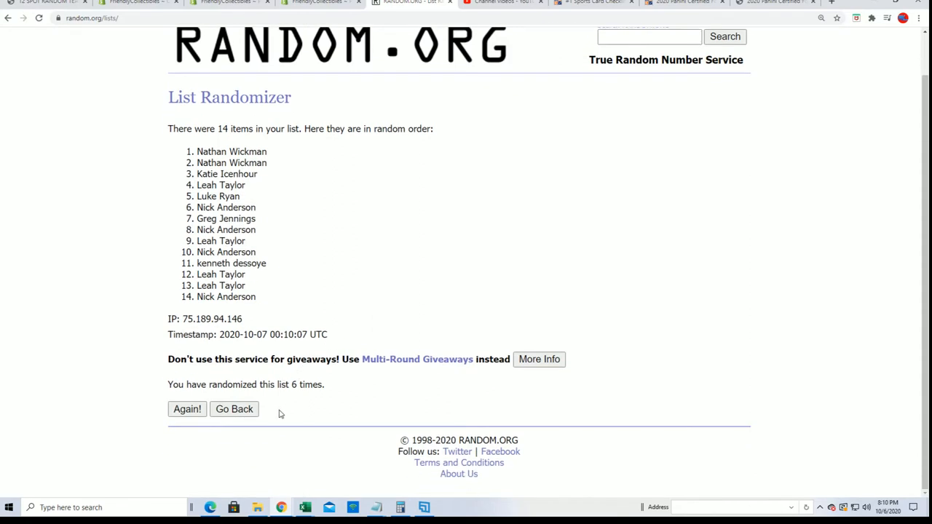
{"action": "mouse_move", "coordinate": [286, 346]}
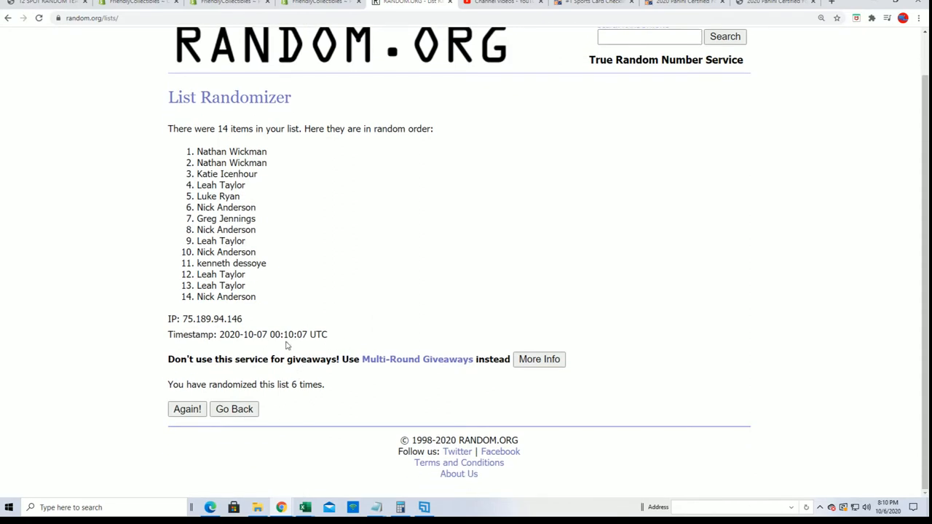
{"action": "left_click", "coordinate": [187, 408]}
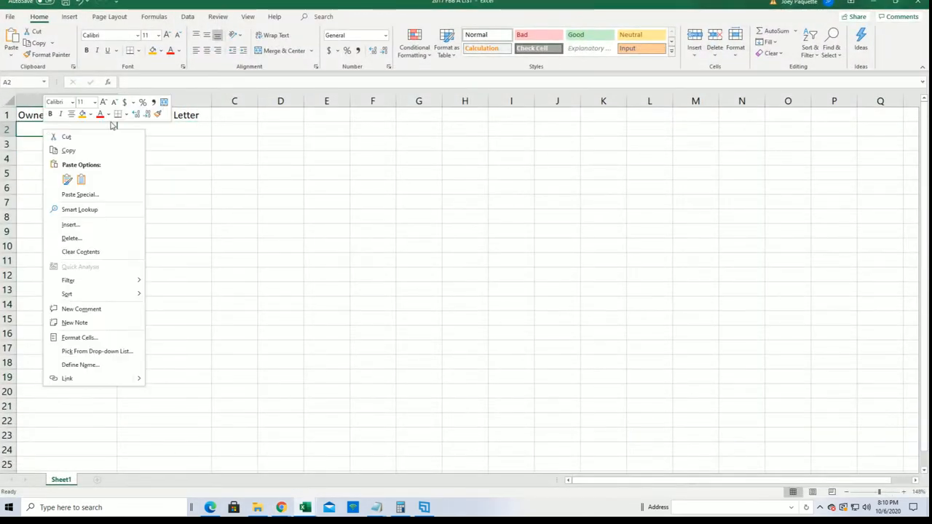
Paste the shuffled owner names into cells A2:A15 as HTML via Paste Special.
{"action": "left_click", "coordinate": [80, 195]}
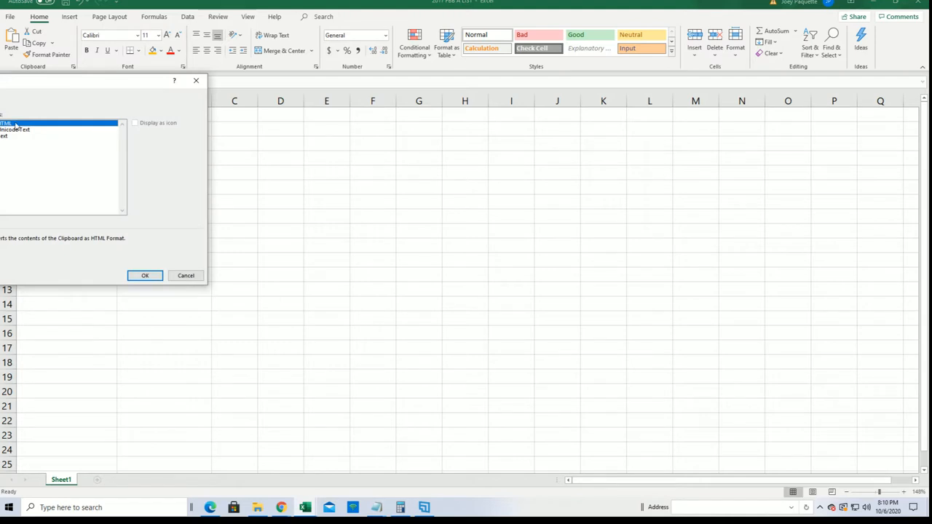
{"action": "left_click", "coordinate": [145, 275]}
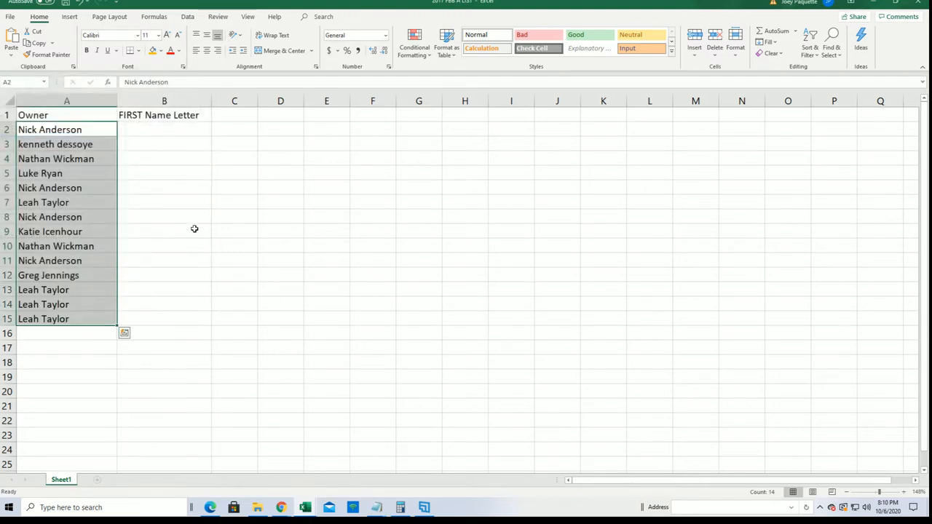
{"action": "left_click", "coordinate": [163, 129]}
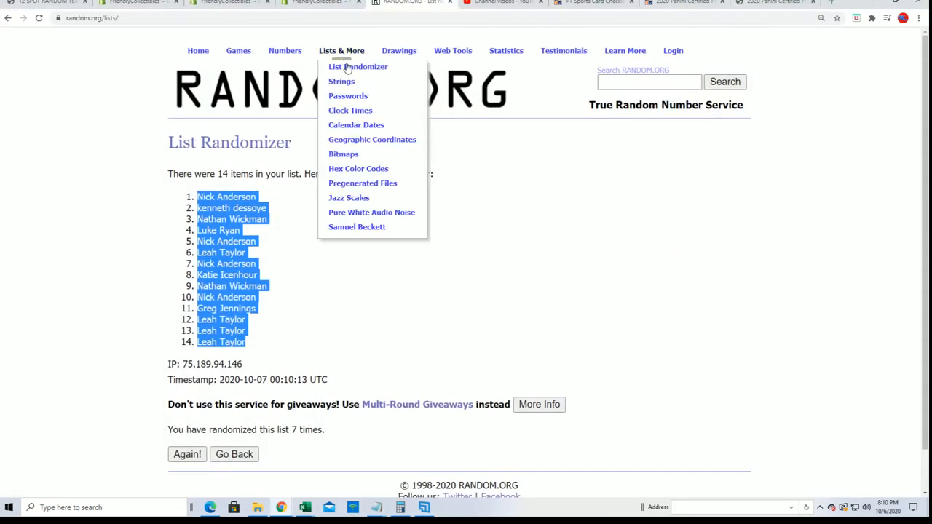
Load the 14 first-name letter groups into a fresh List Randomizer and shuffle them.
{"action": "left_click", "coordinate": [358, 67]}
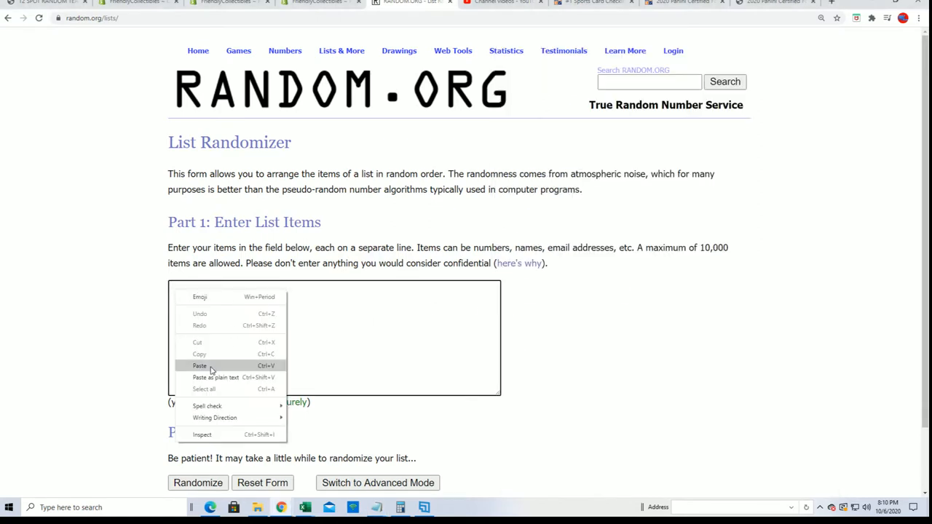
{"action": "left_click", "coordinate": [199, 366]}
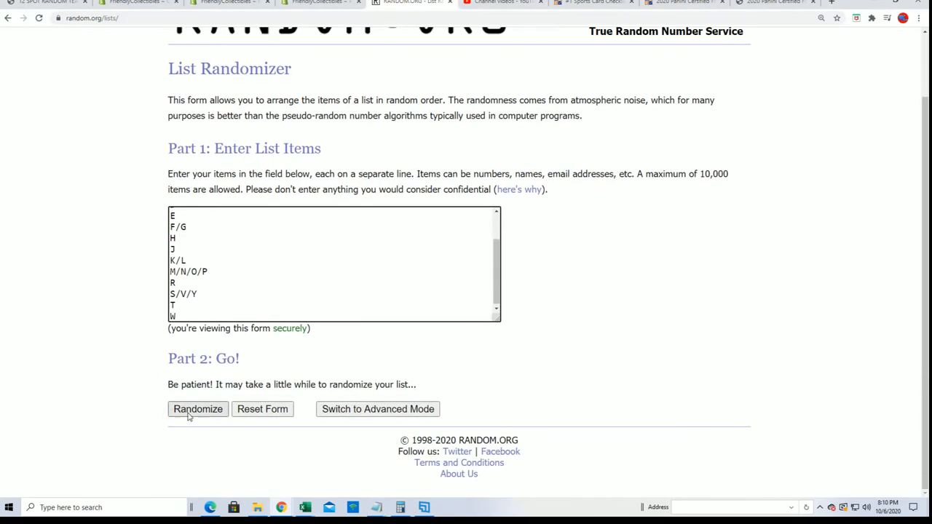
{"action": "left_click", "coordinate": [198, 409]}
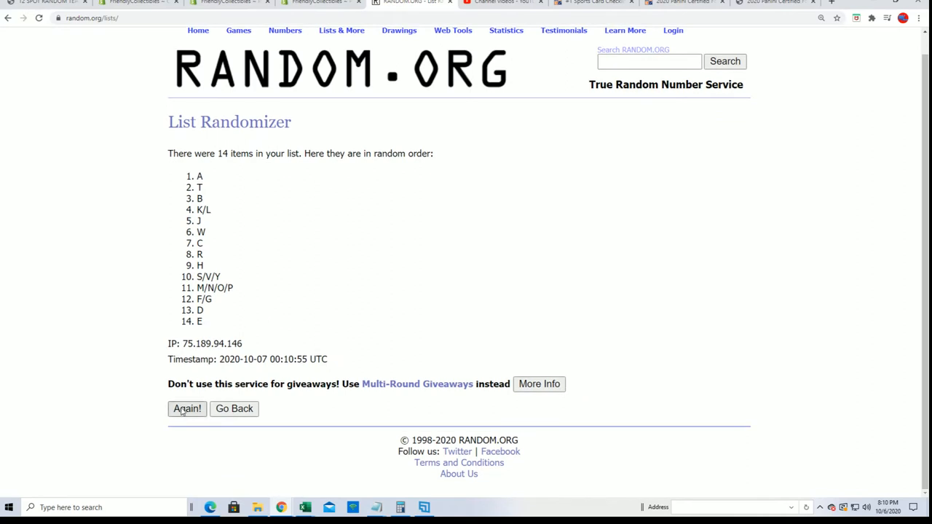
Reshuffle the letter groups several more times and select the final order.
{"action": "left_click", "coordinate": [188, 408]}
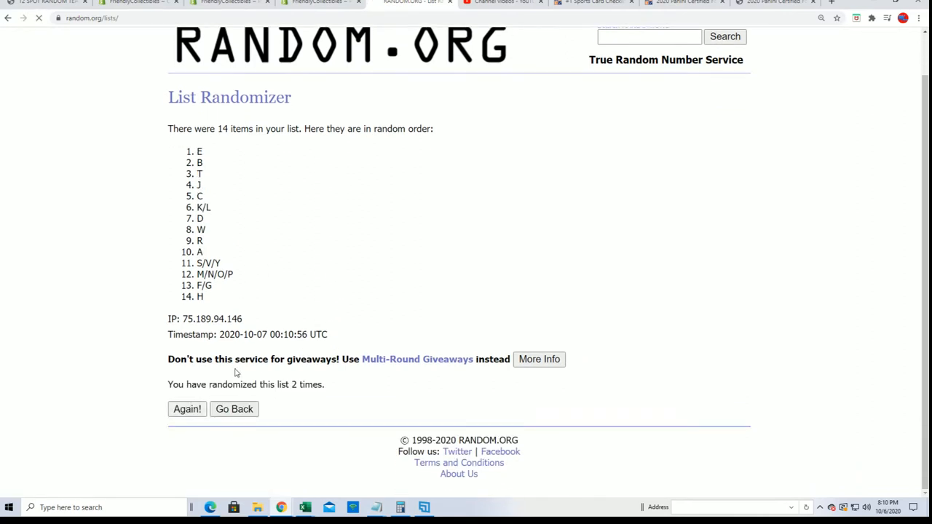
{"action": "left_click", "coordinate": [186, 408]}
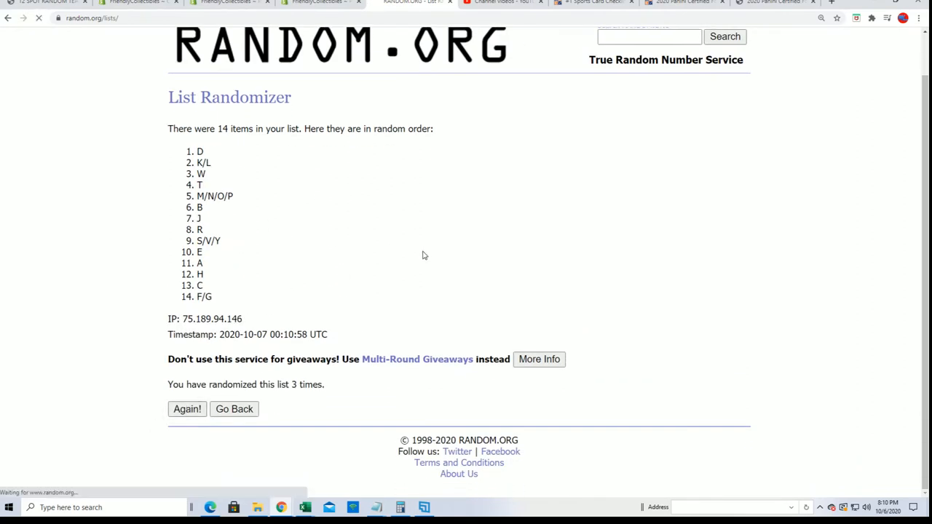
{"action": "left_click", "coordinate": [187, 409]}
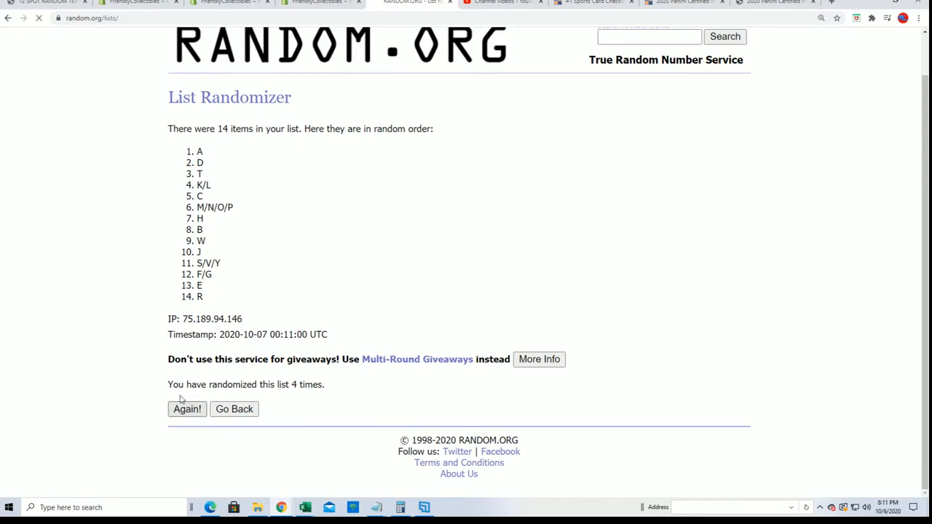
{"action": "left_click", "coordinate": [187, 409]}
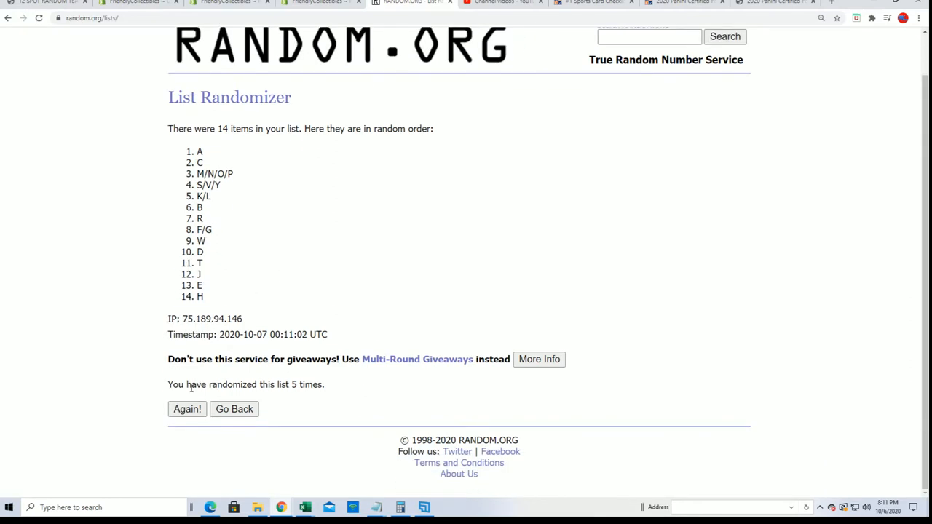
{"action": "left_click", "coordinate": [187, 409]}
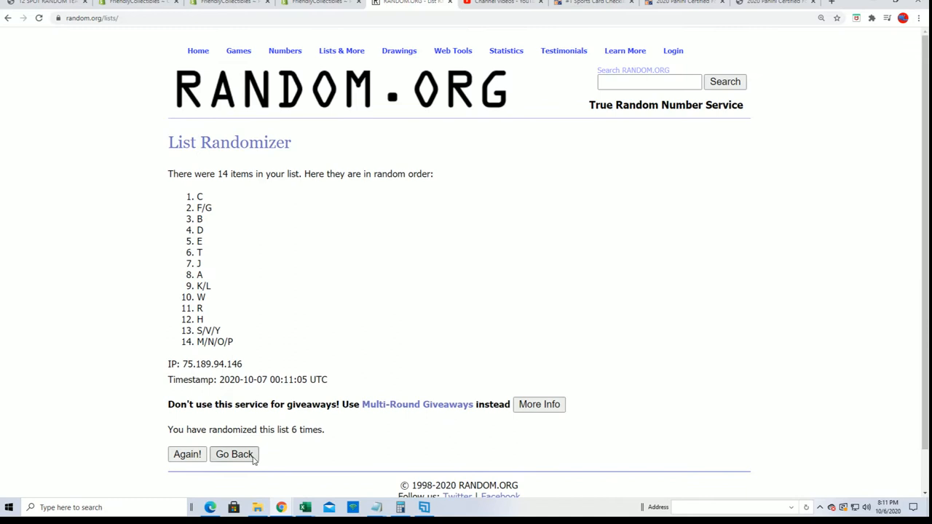
{"action": "left_click", "coordinate": [234, 454]}
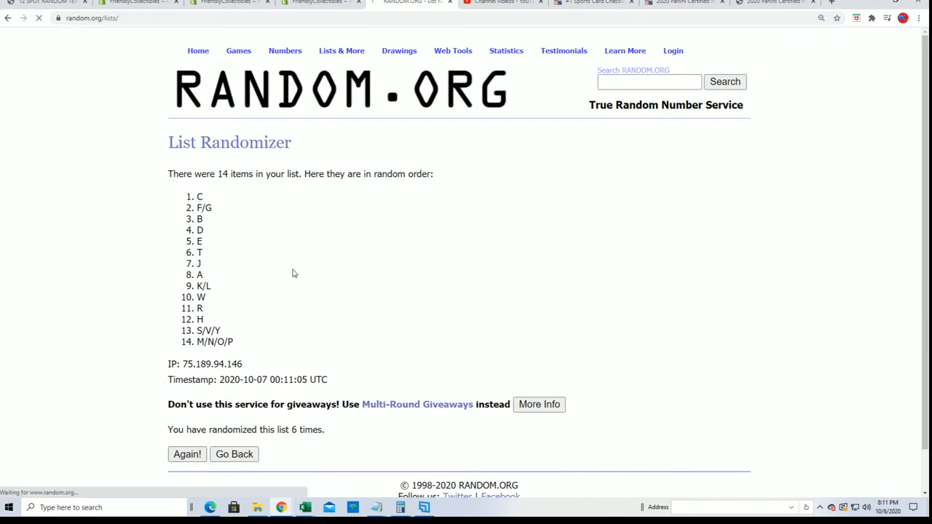
{"action": "left_click", "coordinate": [187, 454]}
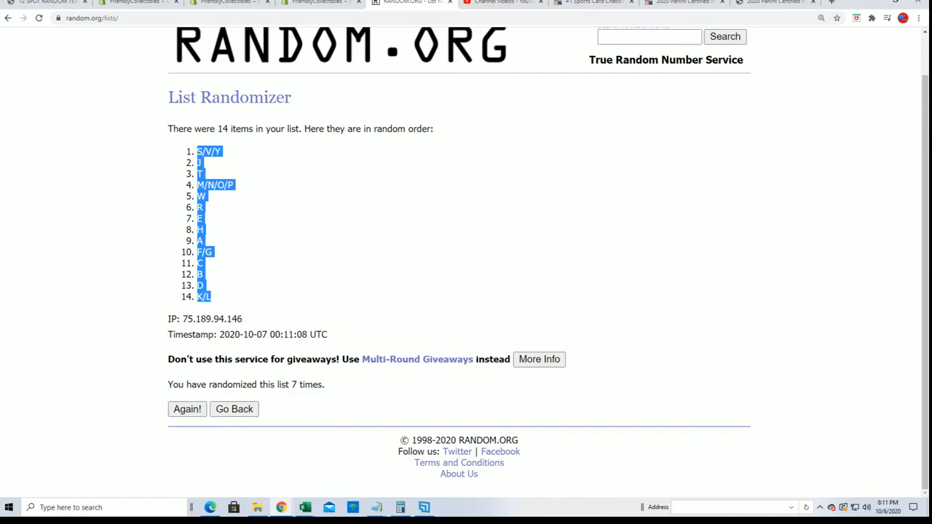
Paste the letter groups into B2 as plain text and autofit column A.
{"action": "left_click", "coordinate": [305, 508]}
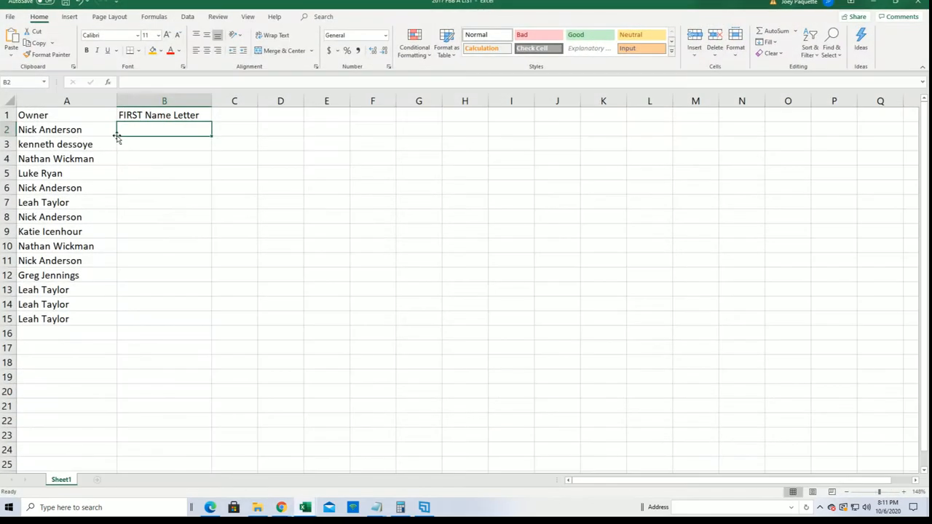
{"action": "right_click", "coordinate": [164, 130]}
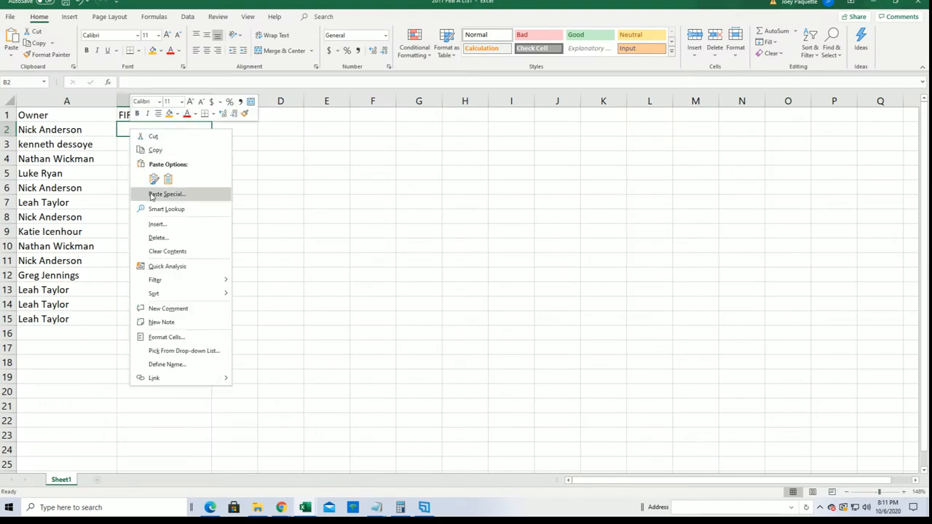
{"action": "left_click", "coordinate": [167, 194]}
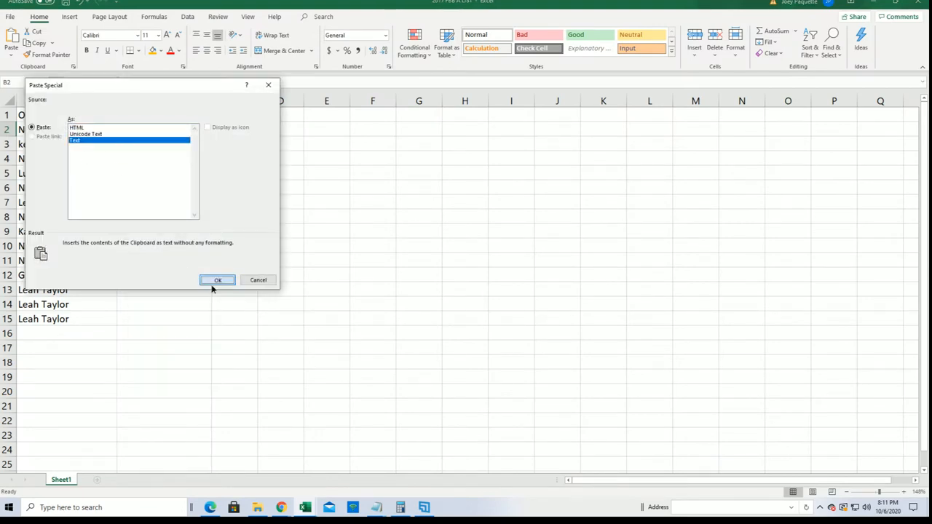
{"action": "left_click", "coordinate": [218, 279]}
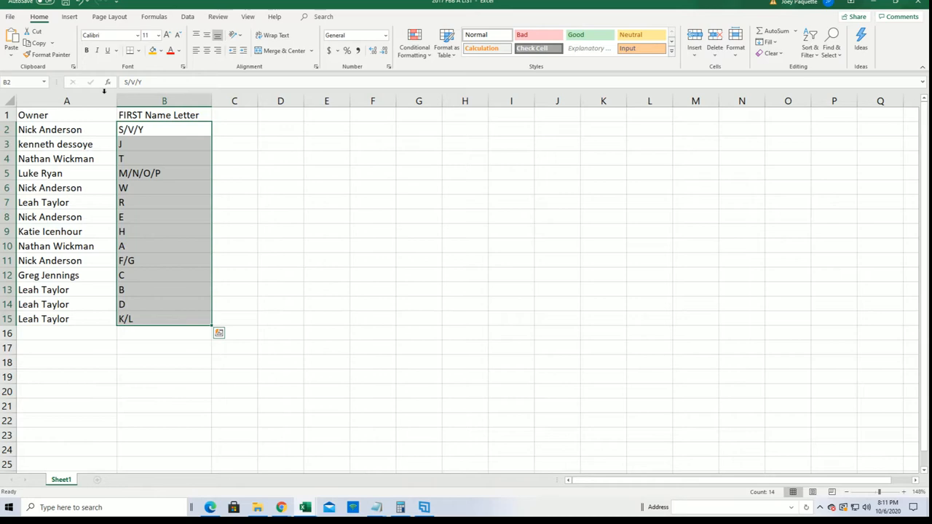
{"action": "left_click", "coordinate": [59, 115]}
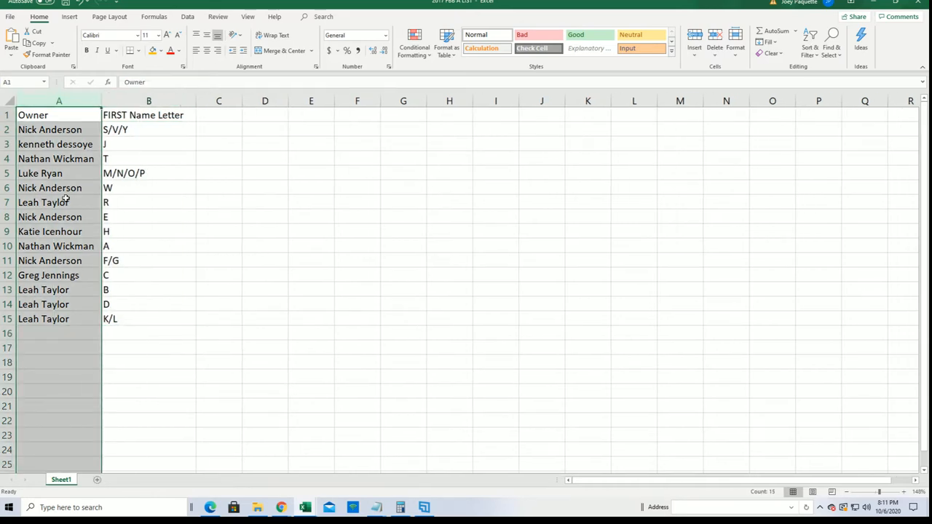
{"action": "mouse_move", "coordinate": [128, 141]}
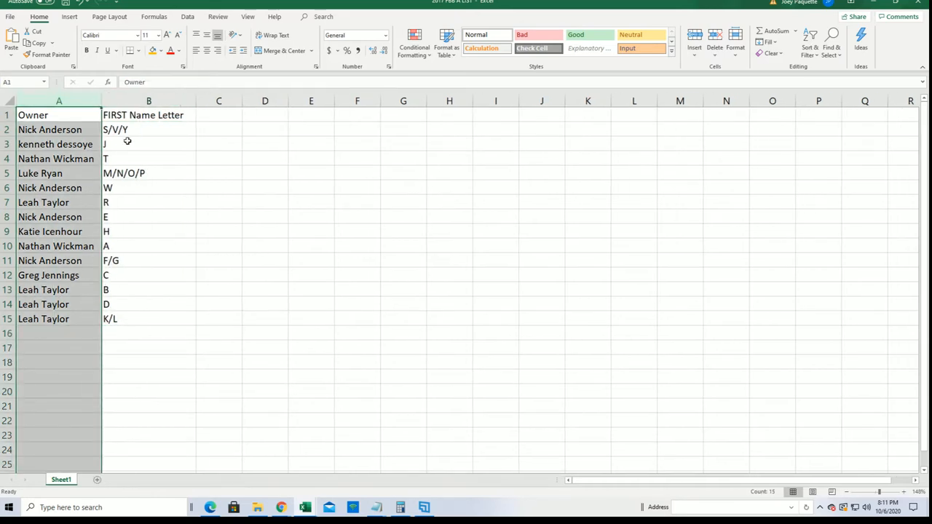
{"action": "mouse_move", "coordinate": [78, 291]}
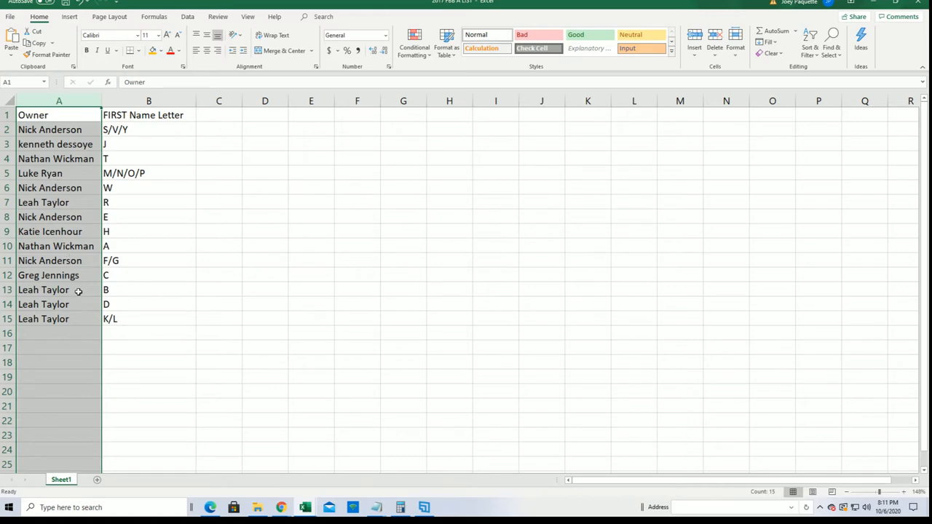
{"action": "left_click", "coordinate": [58, 274]}
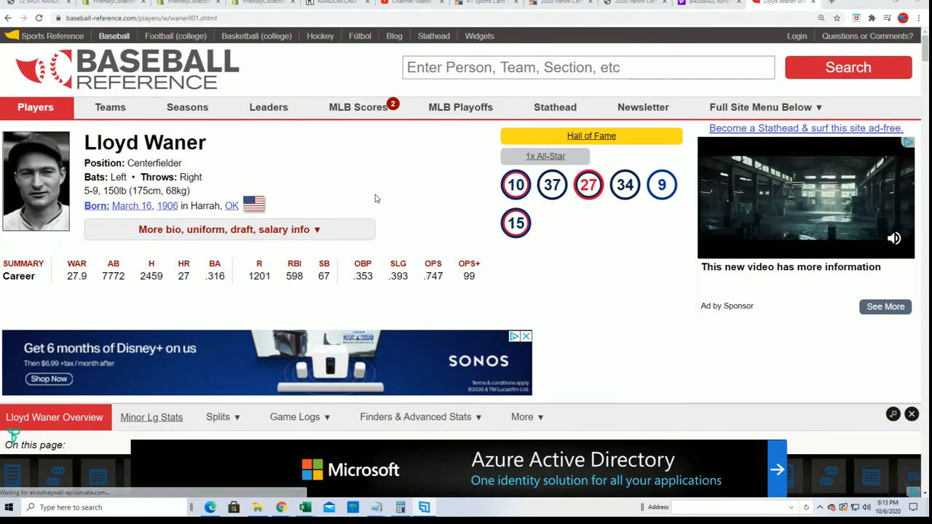
{"action": "scroll", "scroll_direction": "down", "scroll_amount": 3}
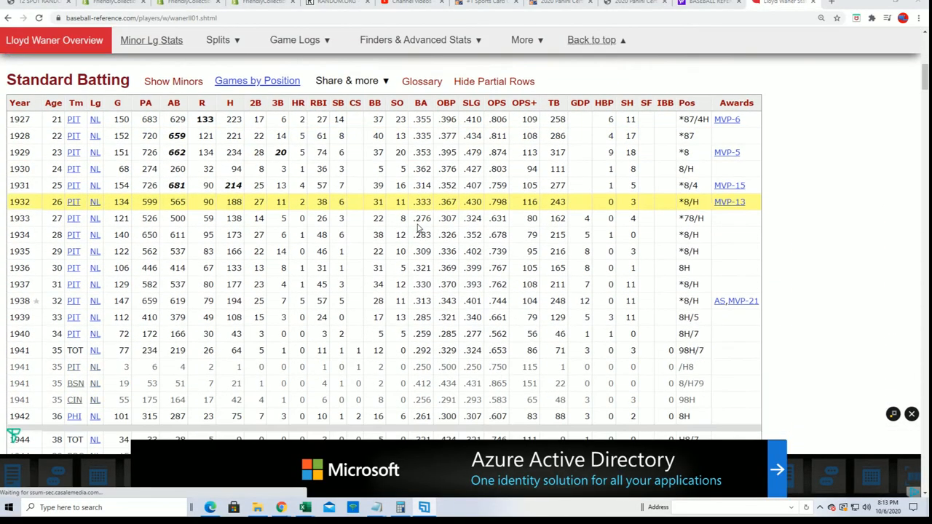
{"action": "scroll", "scroll_direction": "down", "scroll_amount": 3}
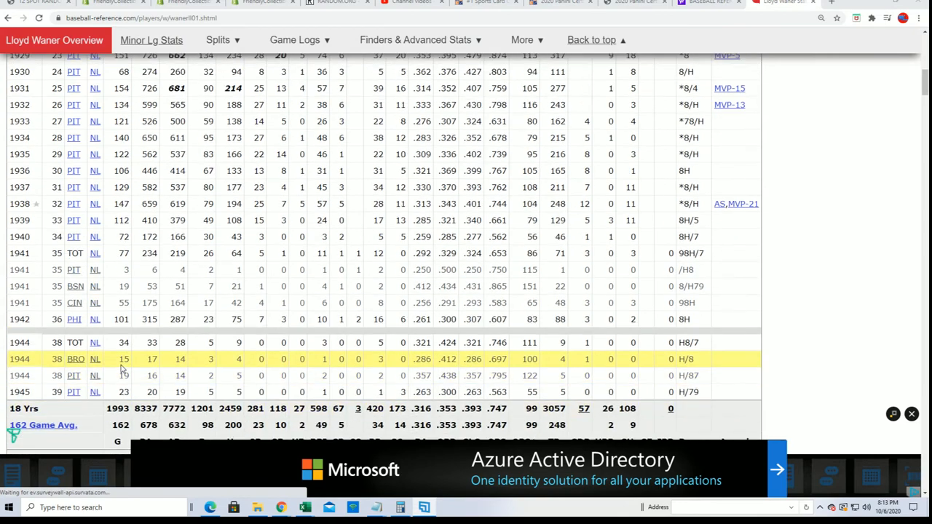
{"action": "scroll", "scroll_direction": "down", "scroll_amount": 3}
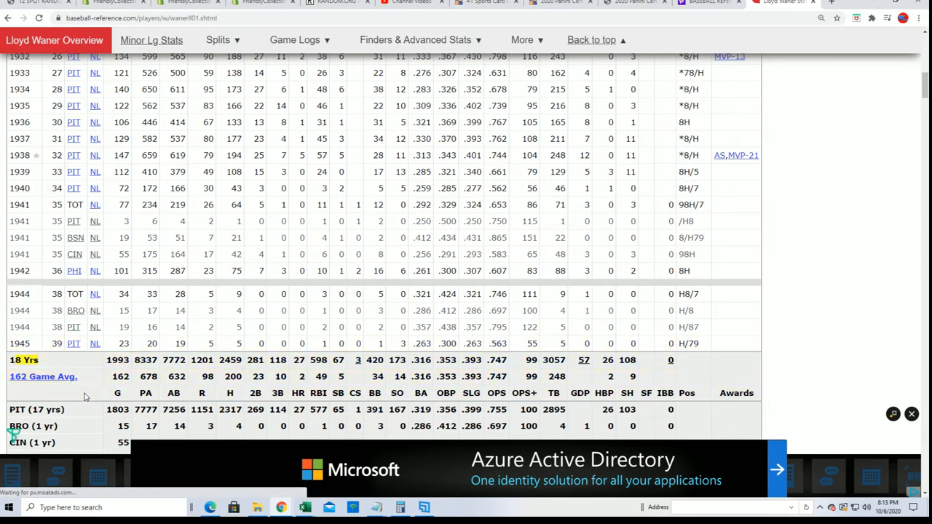
{"action": "scroll", "scroll_direction": "down", "scroll_amount": 3}
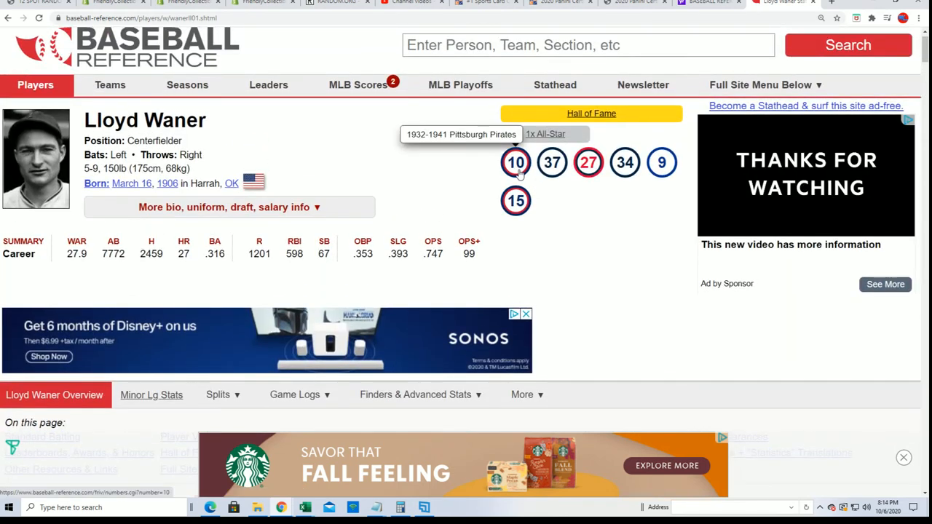
{"action": "mouse_move", "coordinate": [545, 134]}
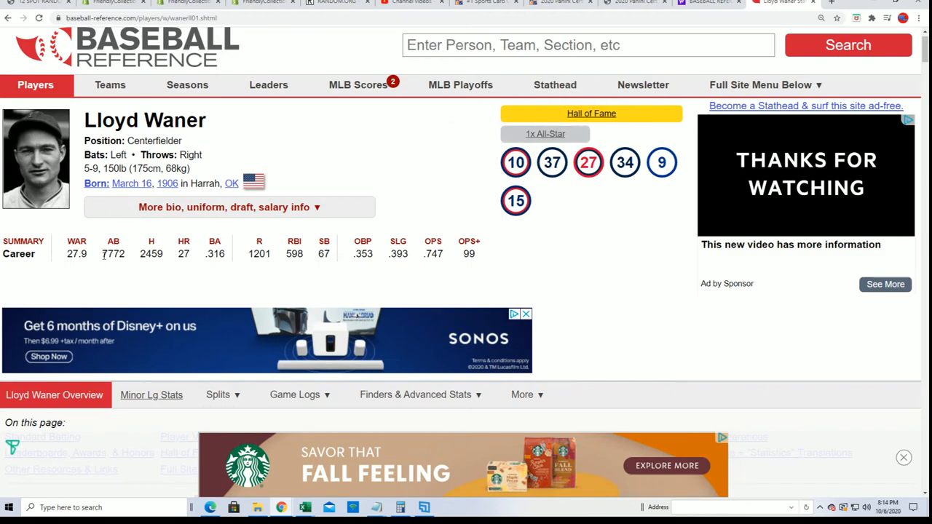
{"action": "scroll", "scroll_direction": "down", "scroll_amount": 3}
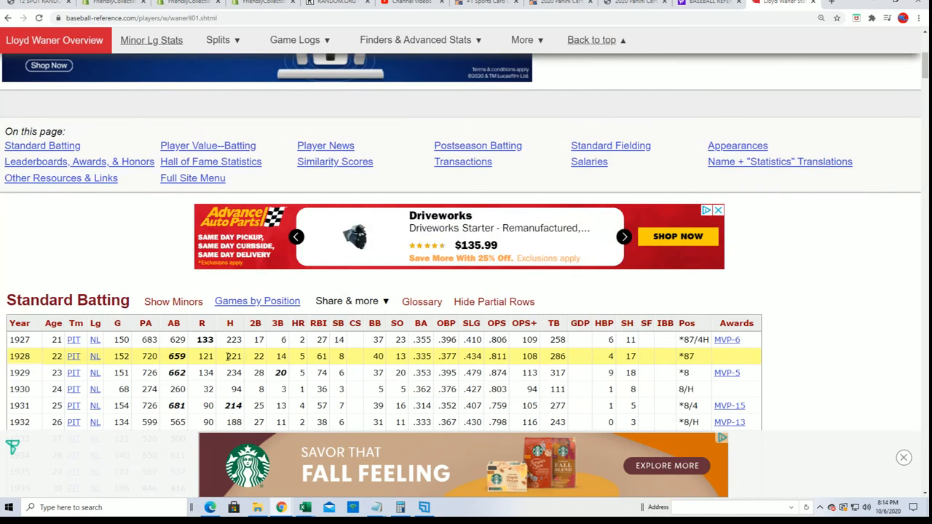
{"action": "scroll", "scroll_direction": "down", "scroll_amount": 3}
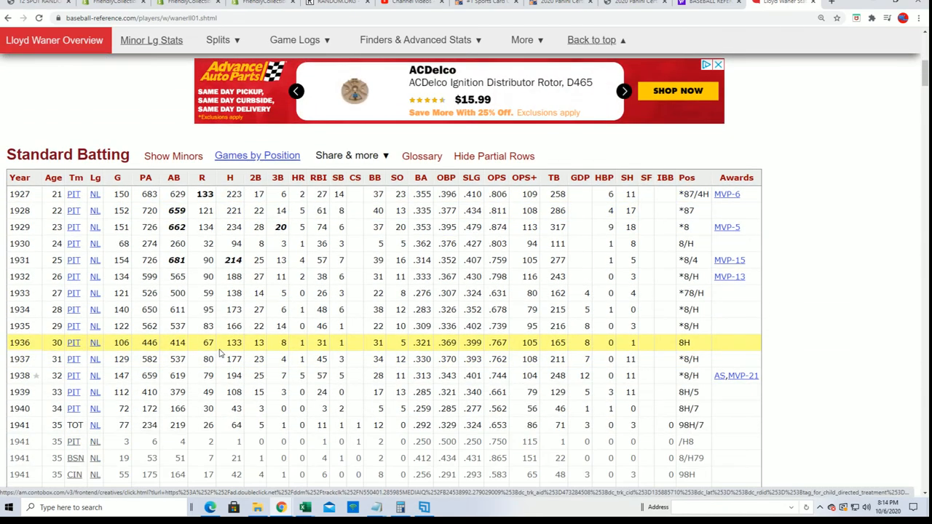
{"action": "scroll", "scroll_direction": "down", "scroll_amount": 3}
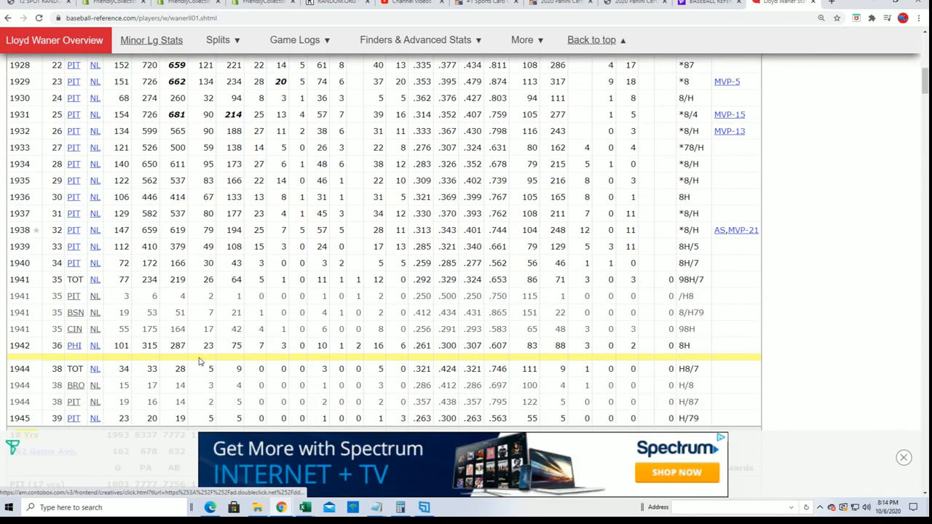
{"action": "scroll", "scroll_direction": "up", "scroll_amount": 3}
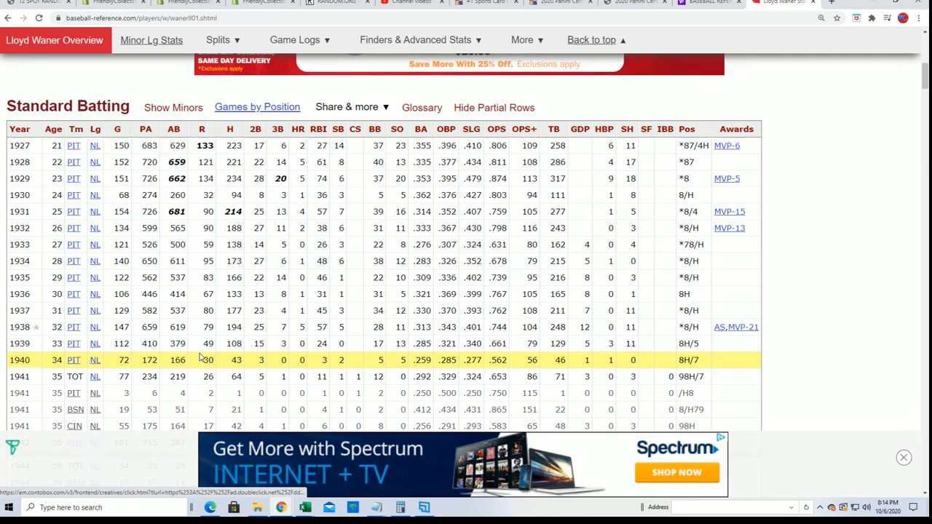